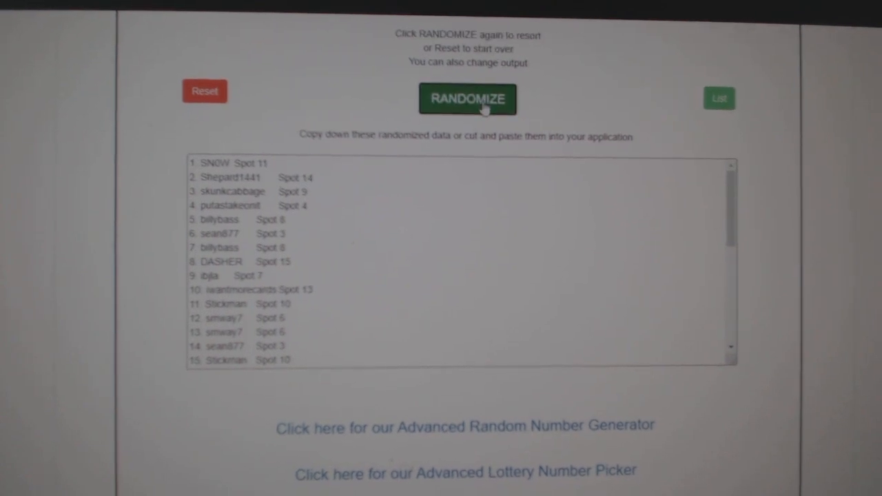
Reshuffle the hockey team list into a new random order, now led by Nashville.
click(467, 99)
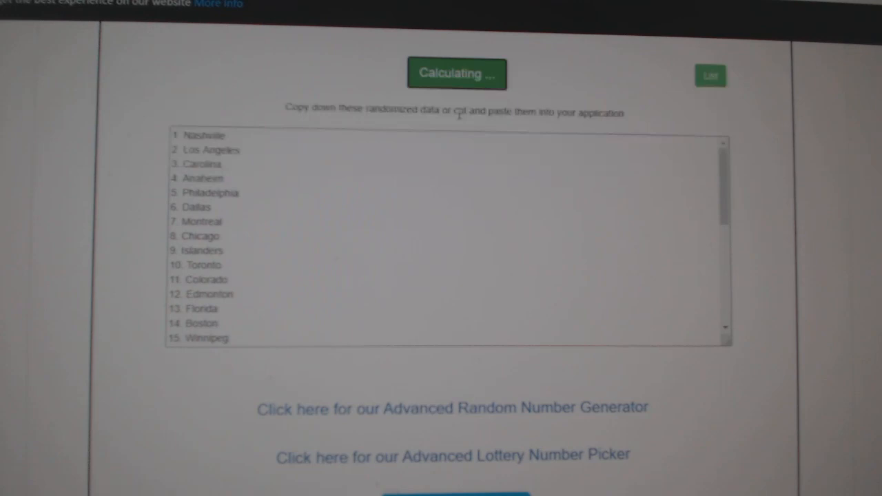
click(457, 74)
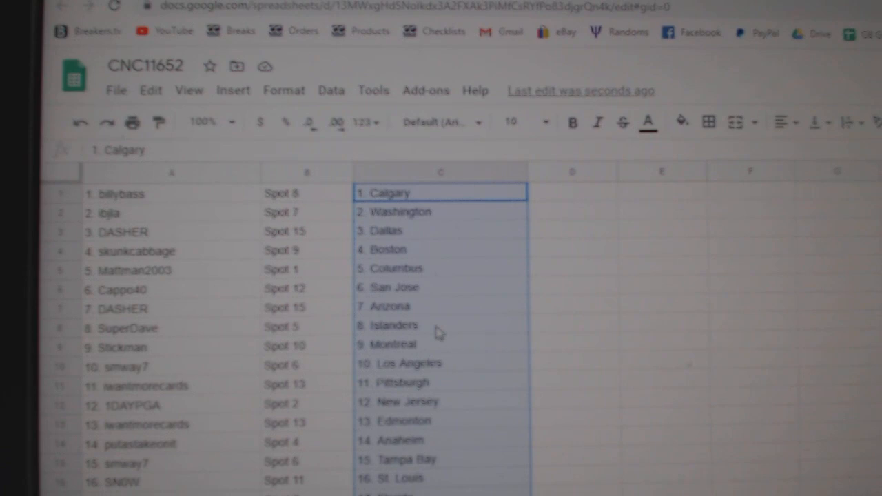
Scroll through CNC11652 to confirm all 30 rows, ending with Stickman, Spot 10, Philadelphia.
scroll(down, 3)
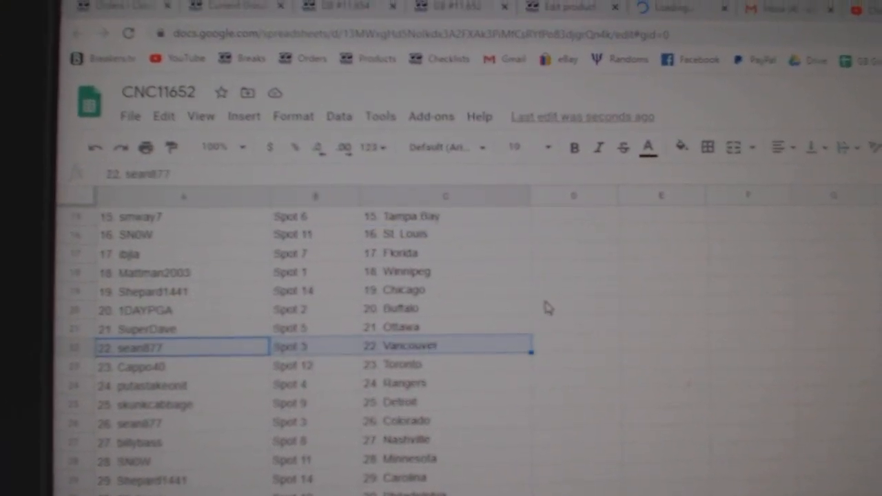
scroll(down, 3)
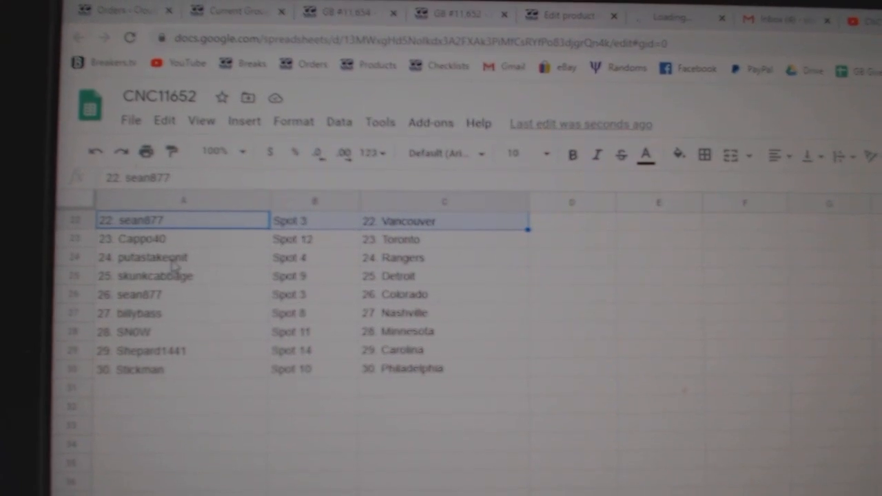